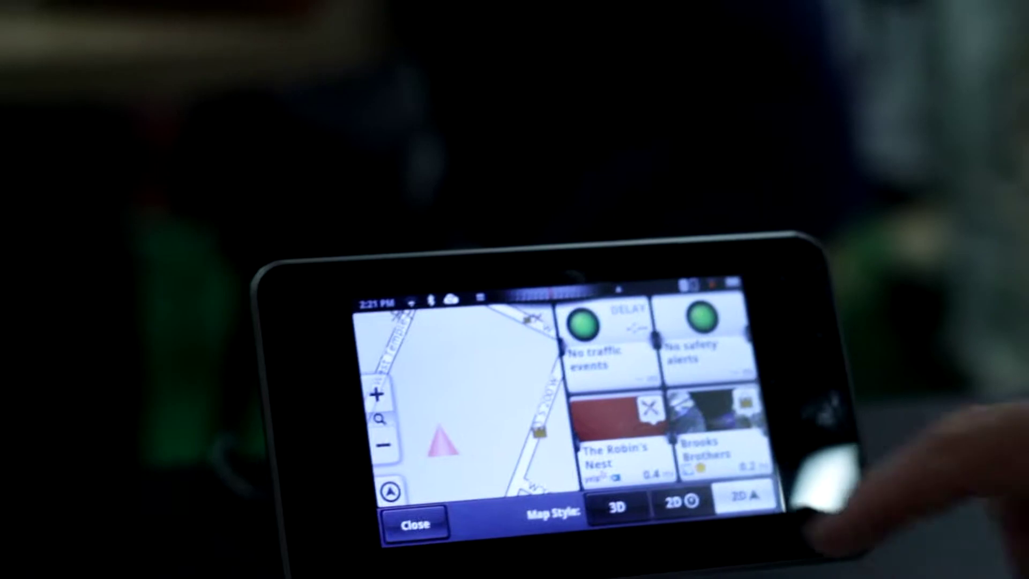
# - Select The Robin's Nest from the map tile to show its address and route options
pyautogui.click(610, 457)
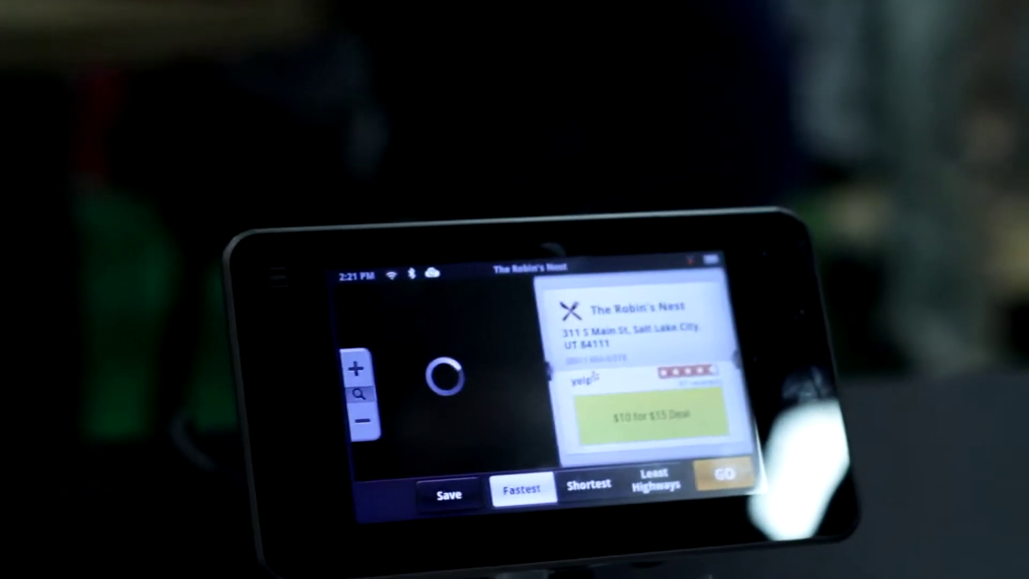